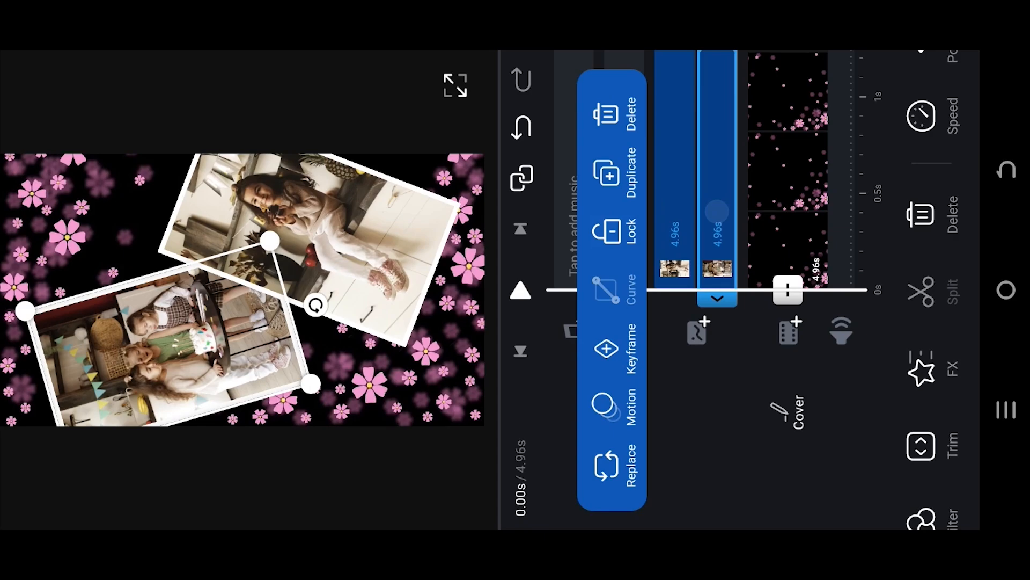
Bring up the Opacity tool in the rotated group photo overlay's editing toolbar.
left_click(164, 342)
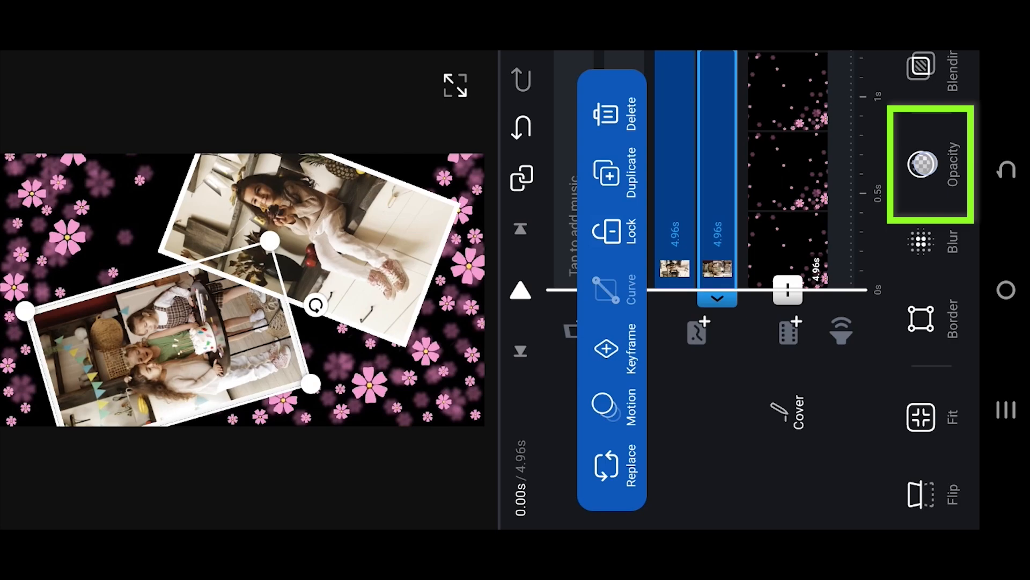
Set the group photo's opacity to 0 and keyframe it at the clip start.
left_click(927, 164)
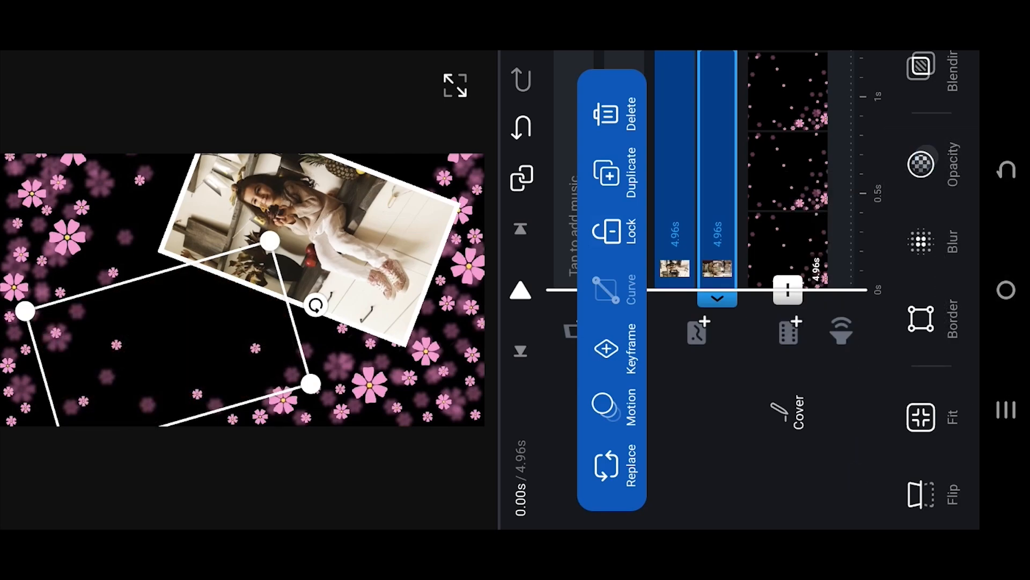
left_click(606, 348)
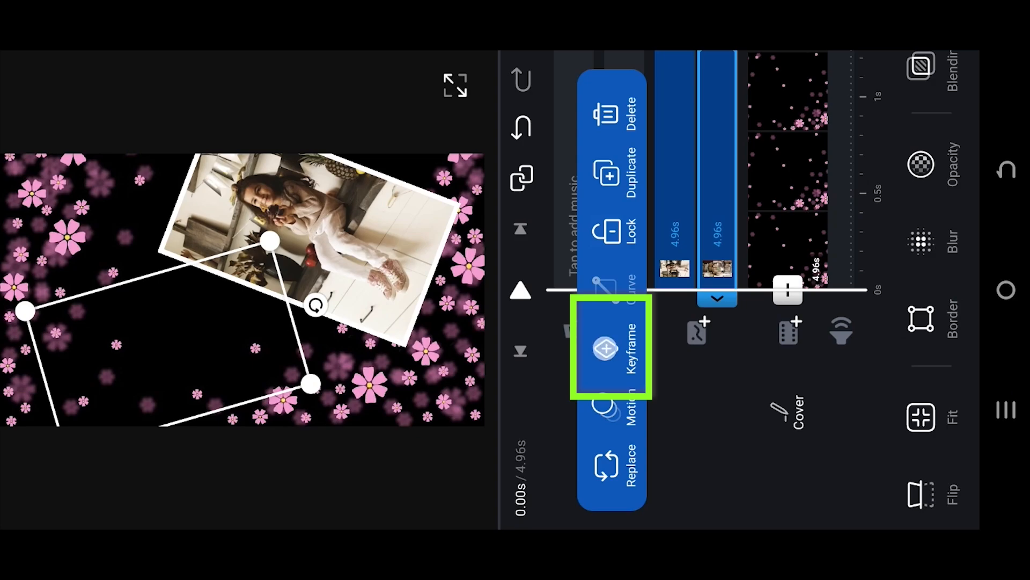
left_click(605, 347)
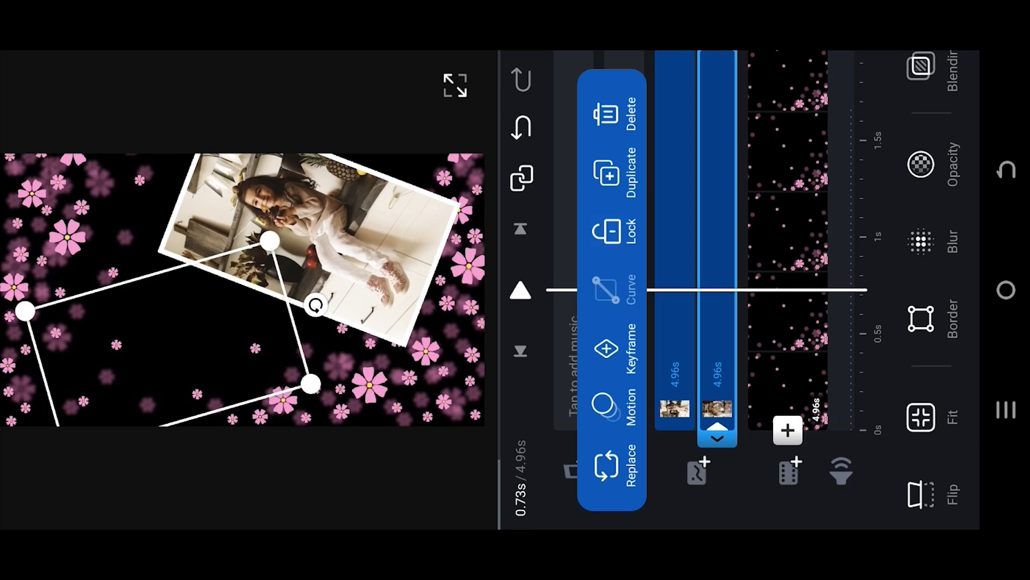
left_click(921, 164)
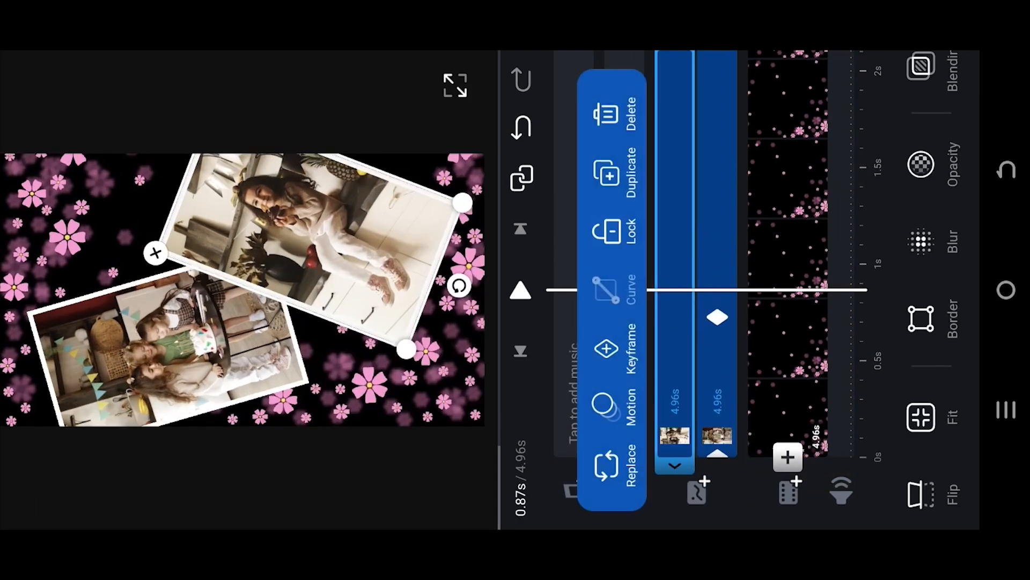
Add an opacity keyframe near 0.87 s on the other photo overlay clip.
left_click(921, 164)
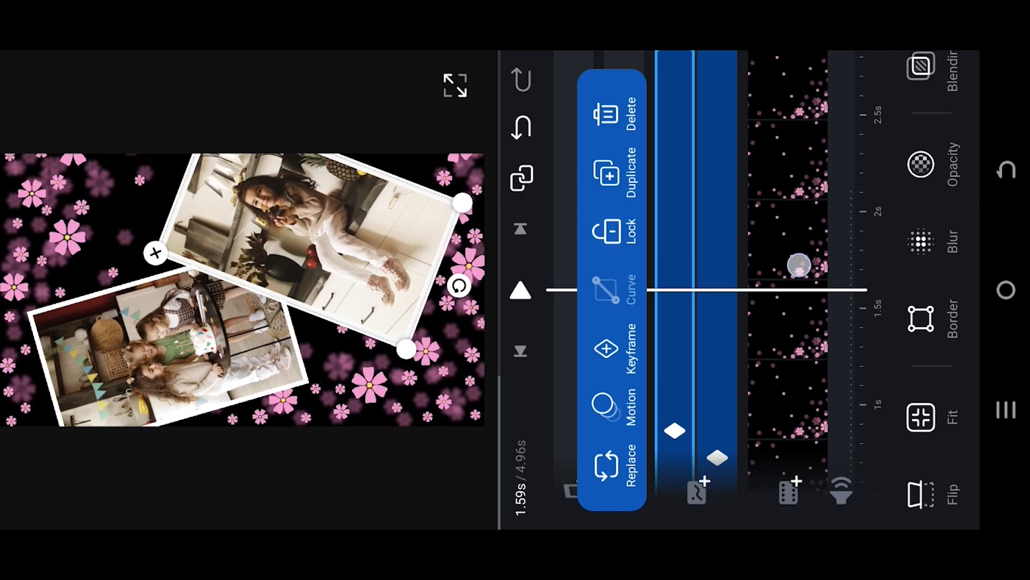
Drop the sitting-girl photo's opacity to 0 at 1.62 s.
left_click(921, 165)
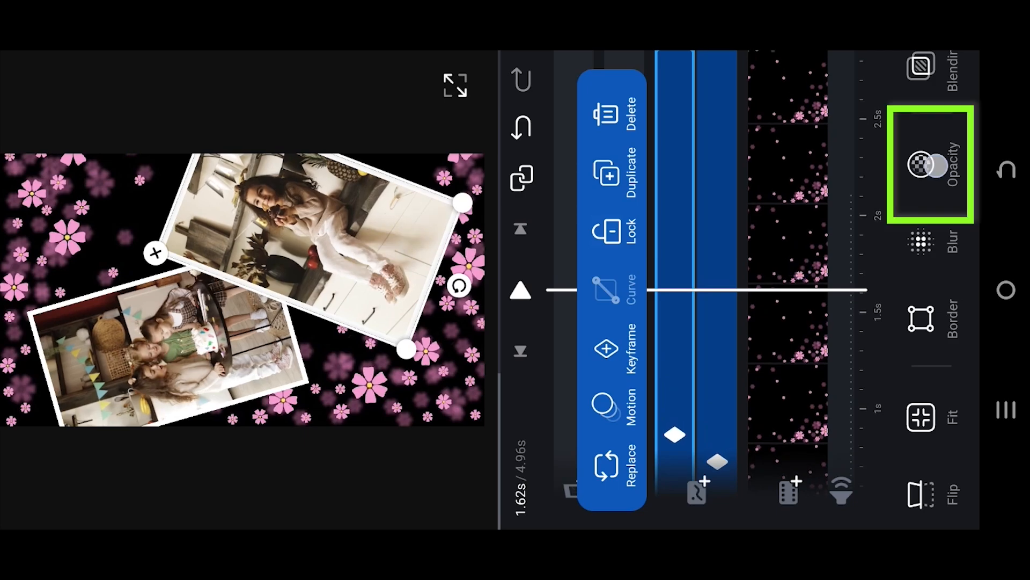
left_click(921, 164)
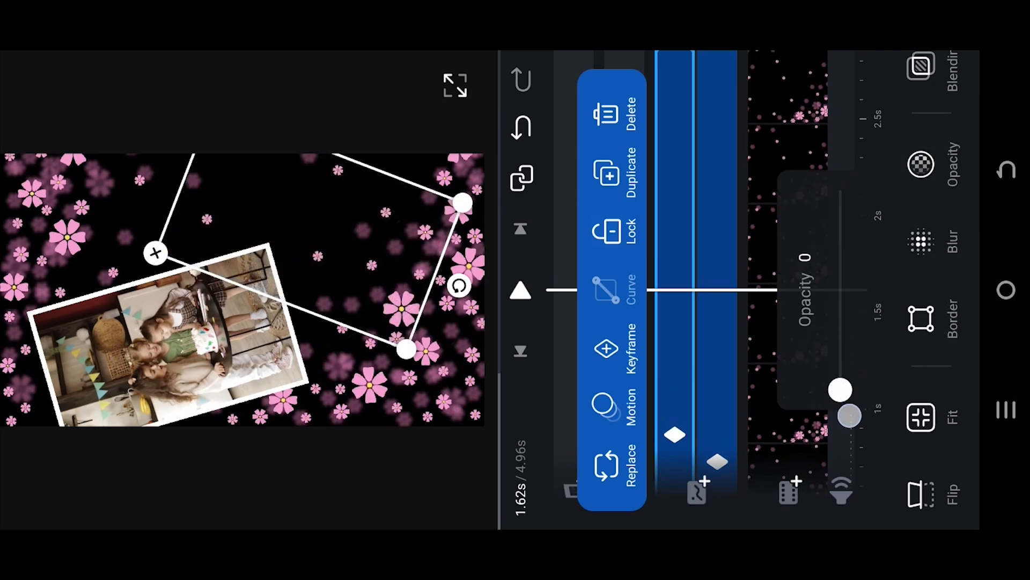